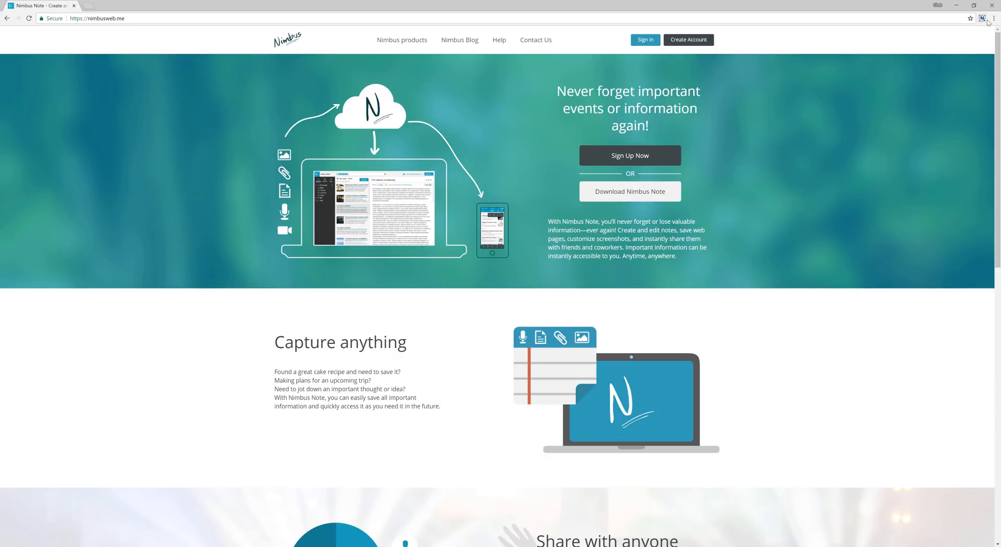
Put Nimbus Capture into Selected & Scroll area-capture mode over the nimbusweb.me page.
left_click(982, 18)
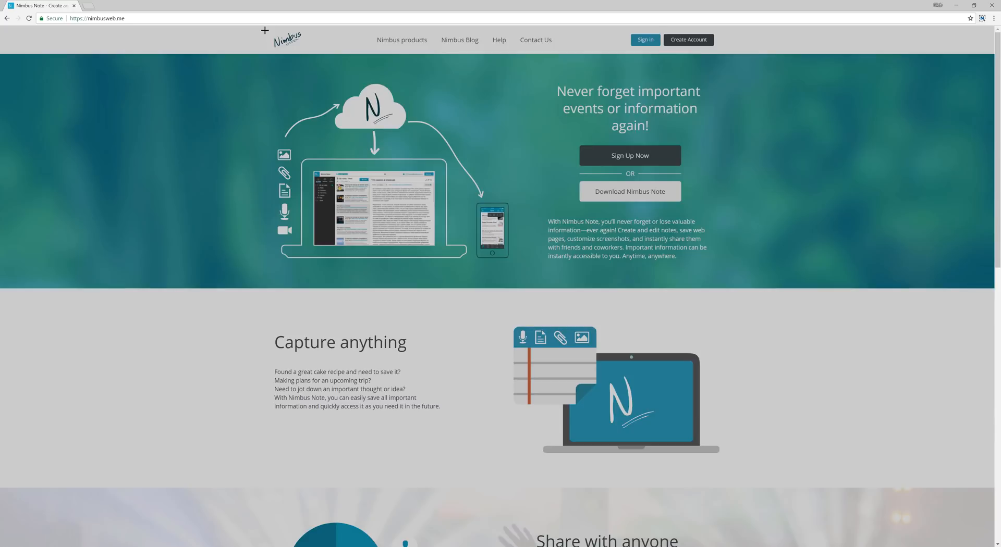
Extend the capture selection down to the Share with anyone section and save it.
scroll("down", 3)
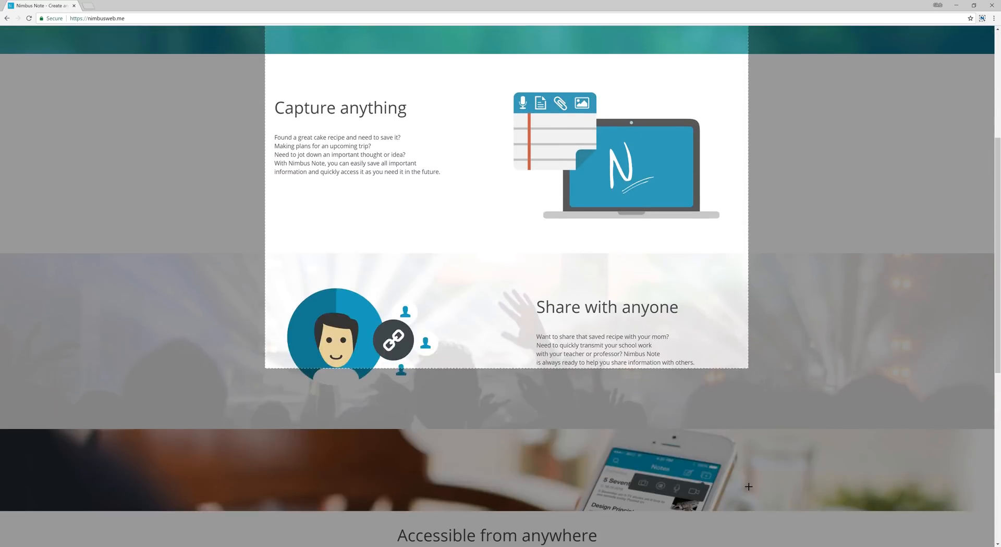
scroll("down", 3)
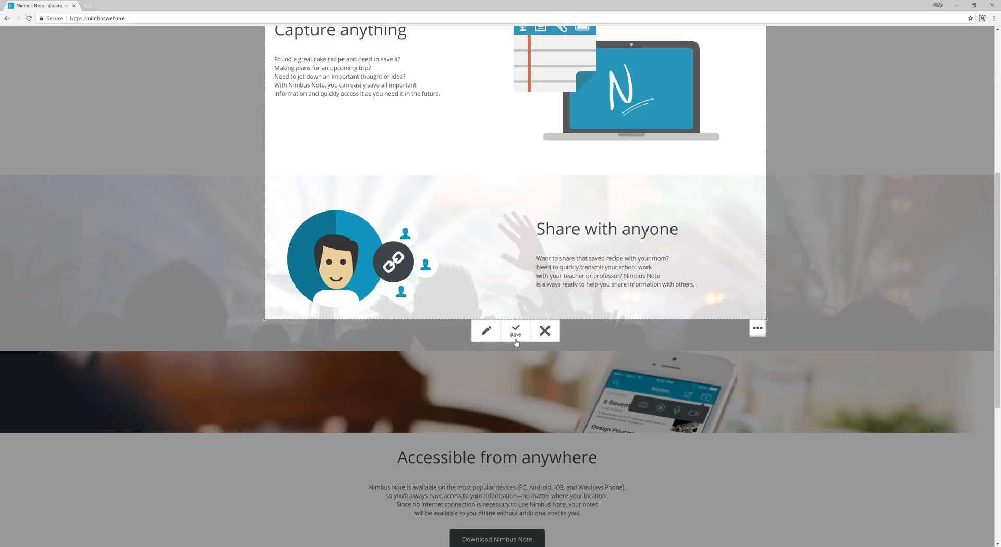
mouse_move(485, 335)
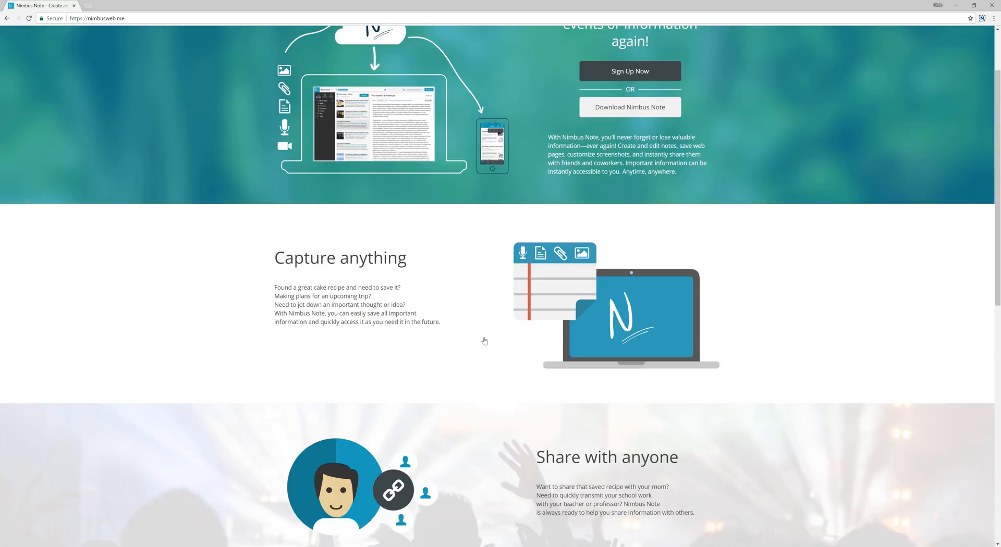
scroll("up", 3)
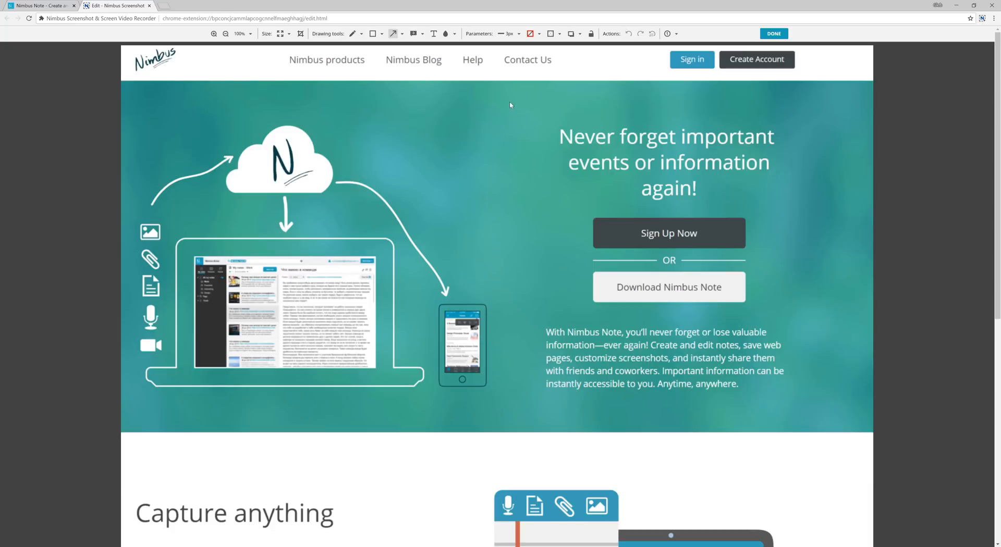
Add a red arrow at the cloud, a 'Typing text...' label and a download-button box, then finish.
left_click_drag(488, 100, 362, 145)
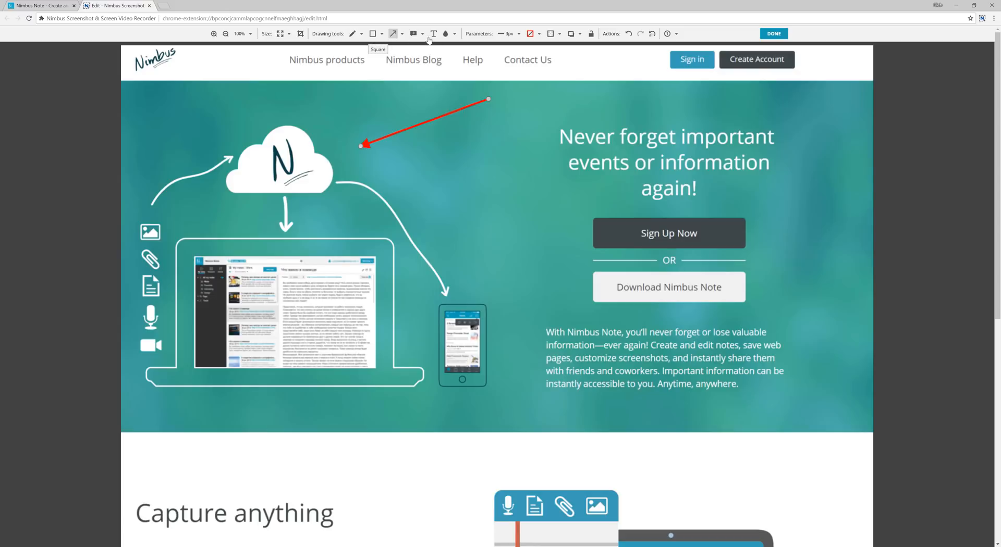
left_click(433, 34)
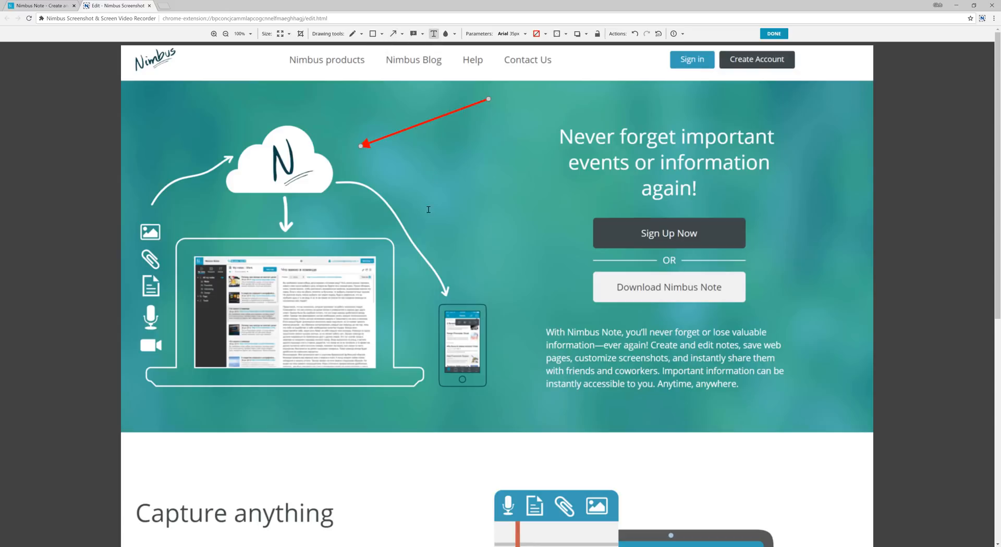
type("Typing text...")
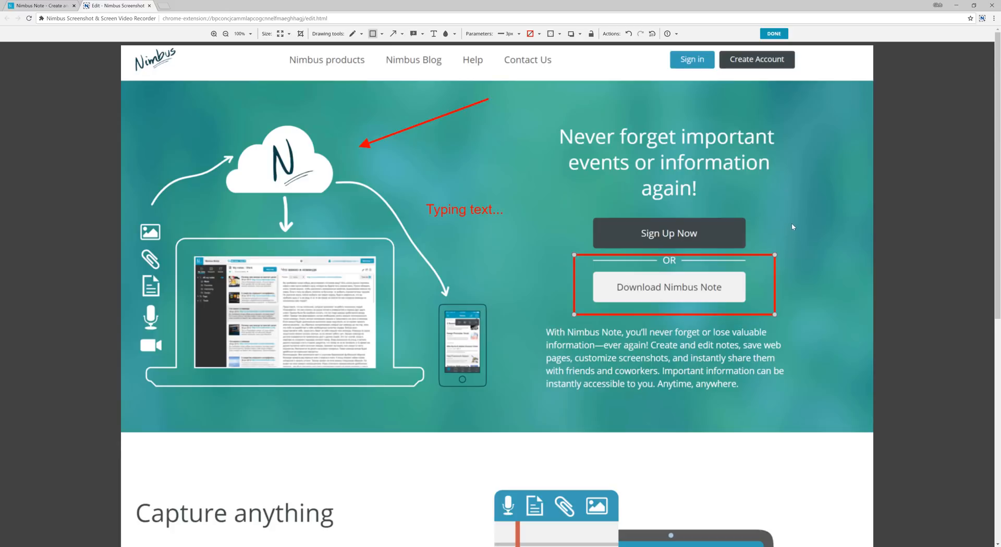
mouse_move(814, 124)
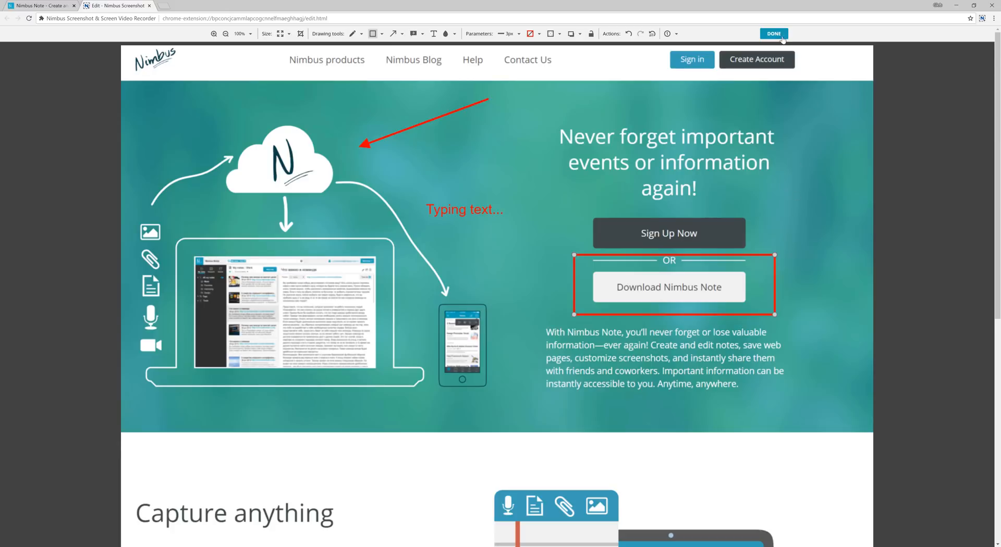
left_click(774, 33)
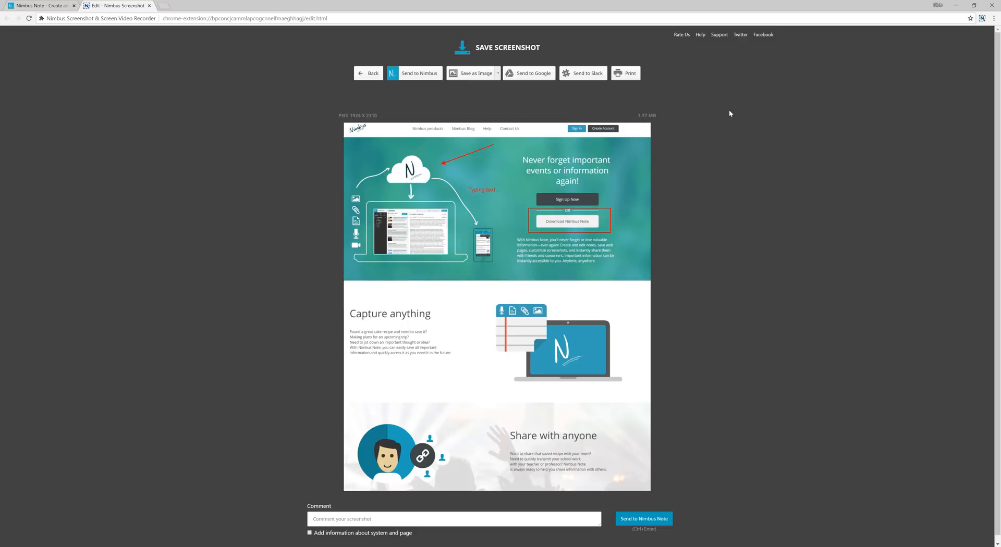
mouse_move(439, 83)
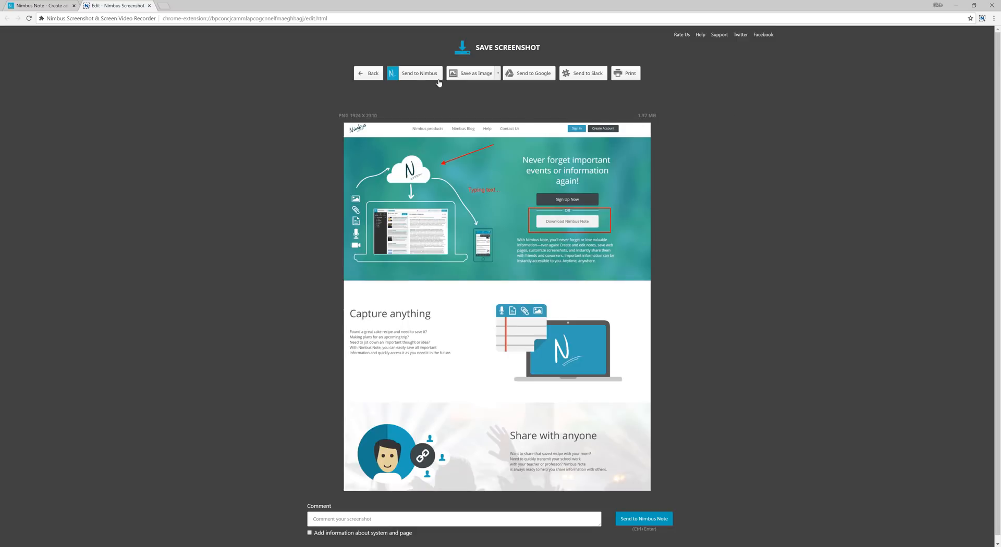
mouse_move(429, 79)
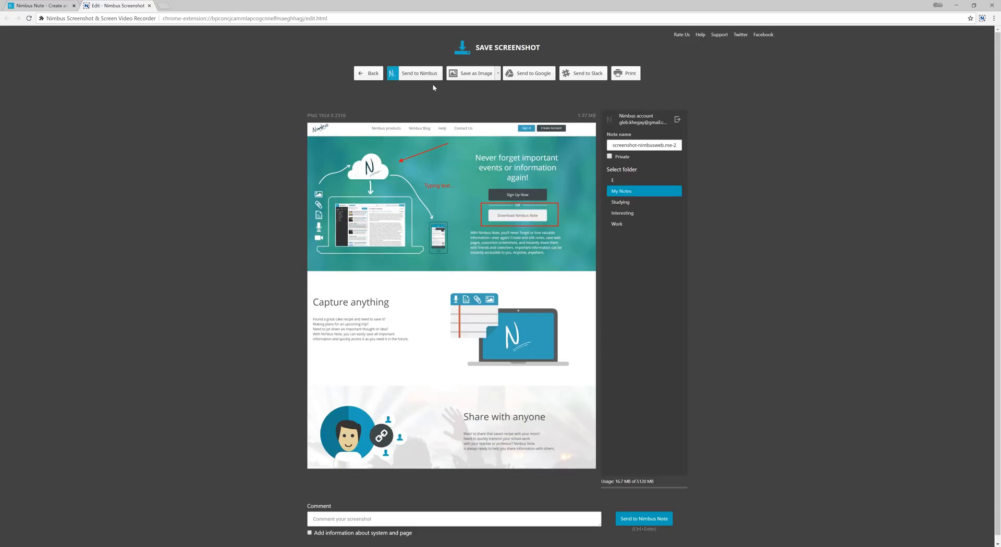
mouse_move(636, 499)
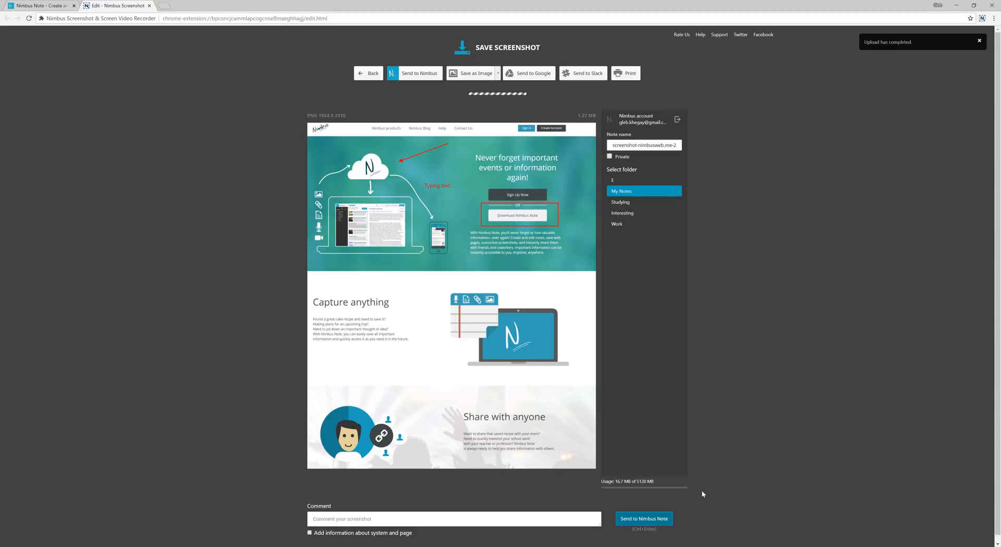
Send the screenshot to My Notes, copy its share link, and go back to nimbusweb.me.
left_click(420, 73)
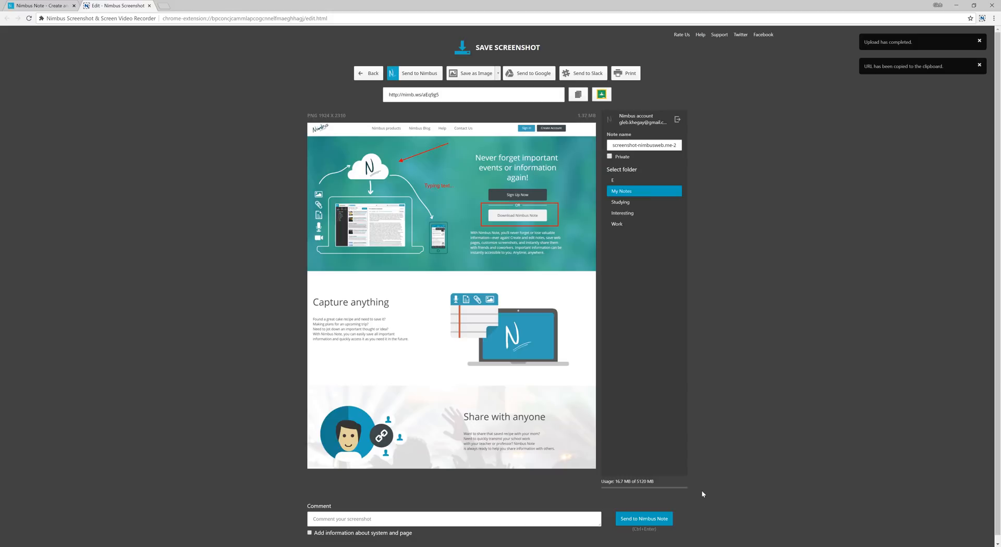
left_click(42, 6)
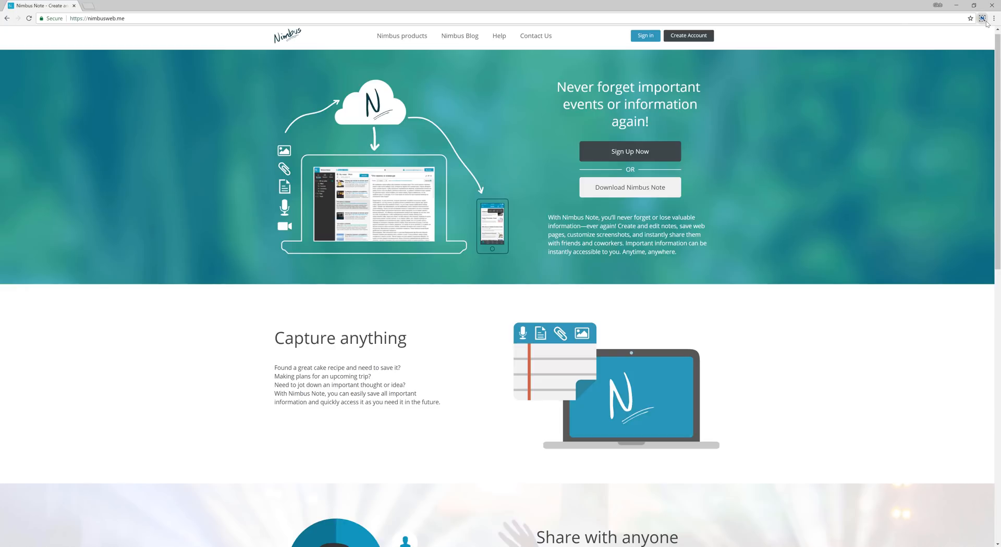
Enable quick screenshots that capture the Entire page and send to Nimbus/Google/Slack.
left_click(982, 17)
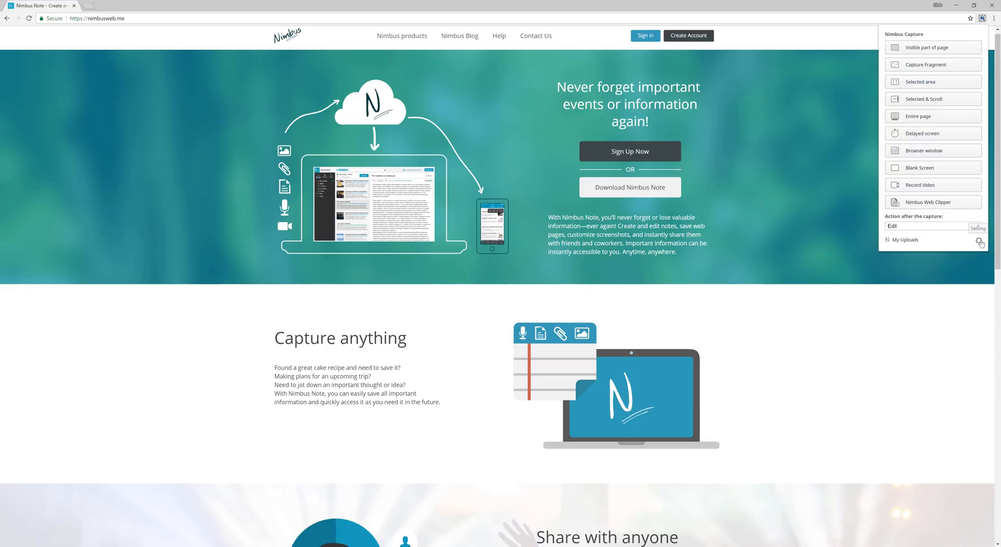
left_click(978, 228)
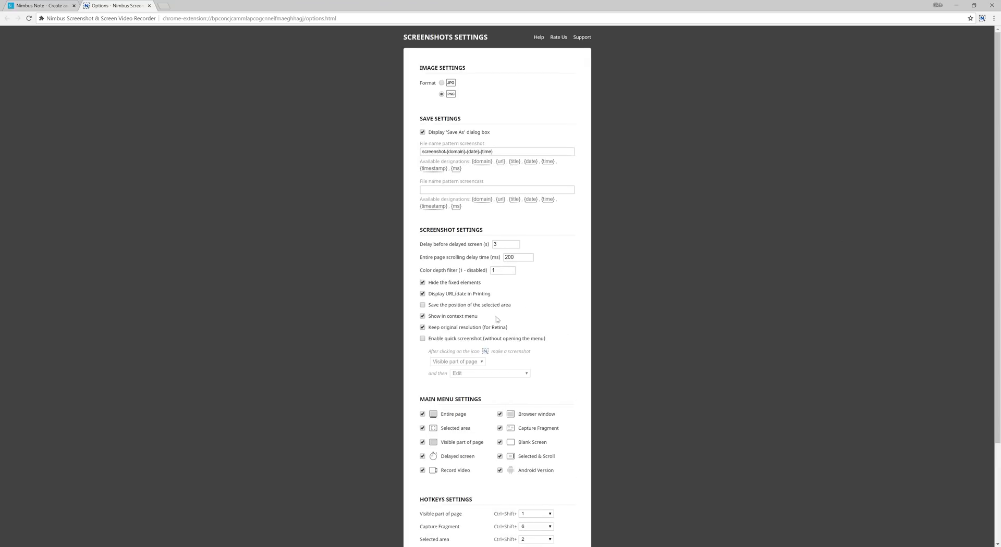
left_click(423, 339)
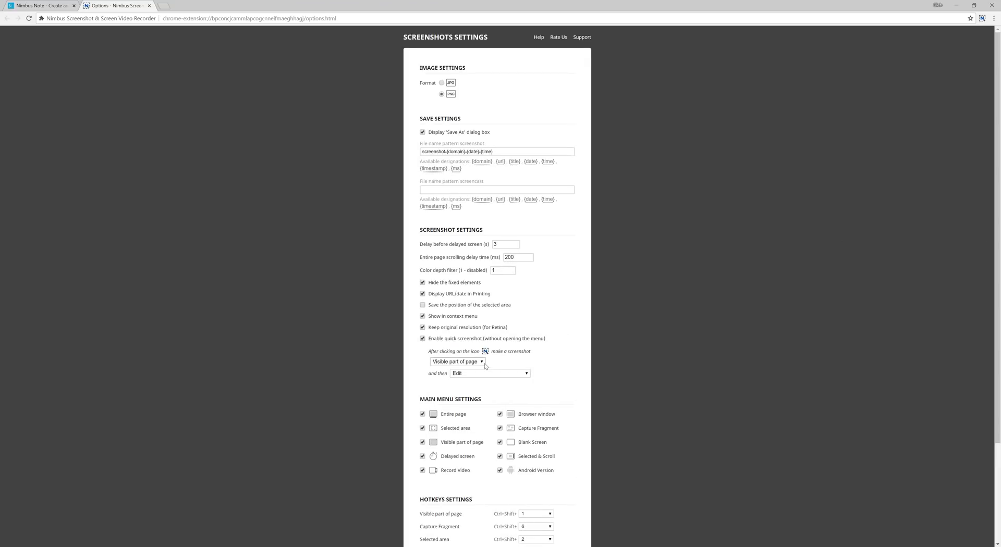
left_click(457, 362)
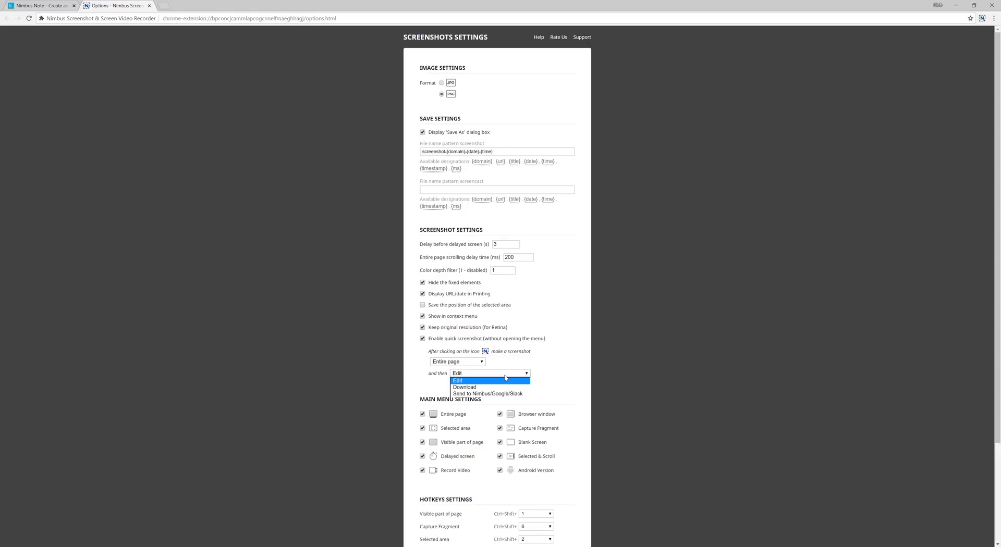
mouse_move(489, 394)
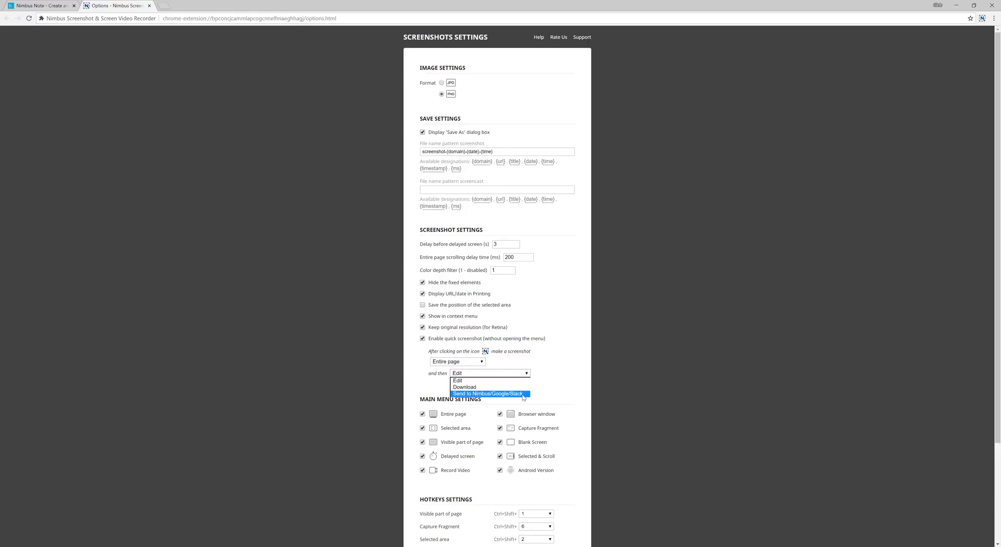
left_click(489, 394)
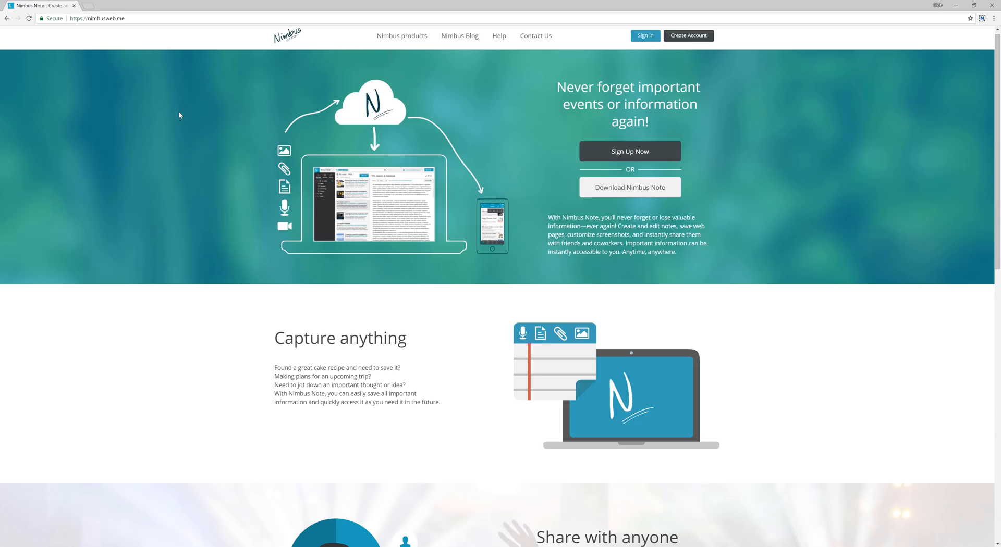
mouse_move(830, 70)
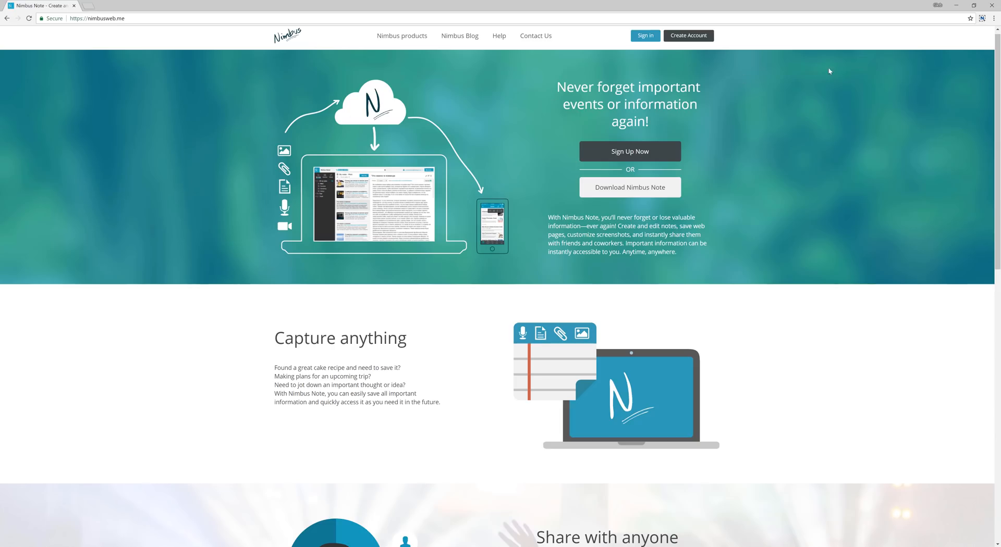
mouse_move(982, 17)
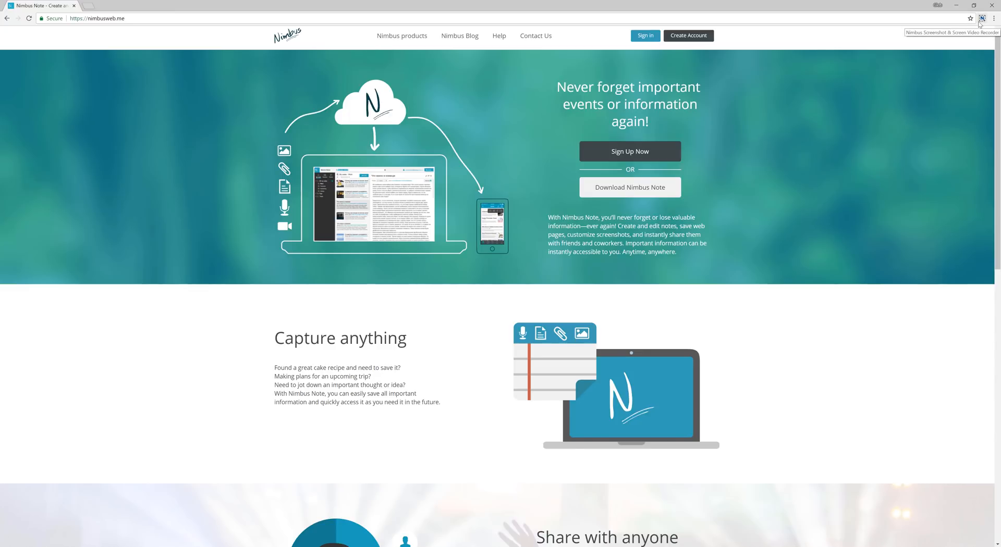
Take a quick full-page screenshot of nimbusweb.me, upload it to Nimbus Note, and copy its link.
scroll("down", 3)
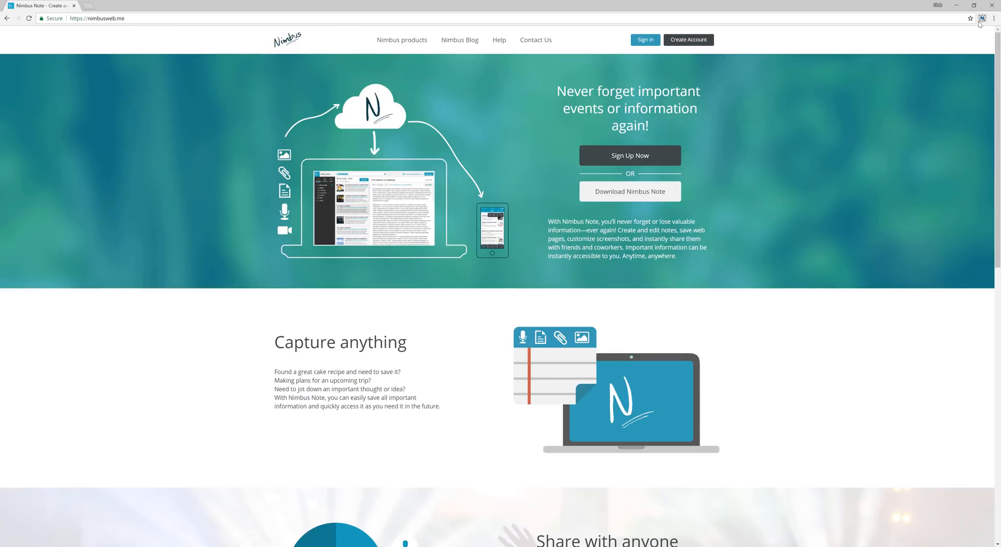
left_click(982, 17)
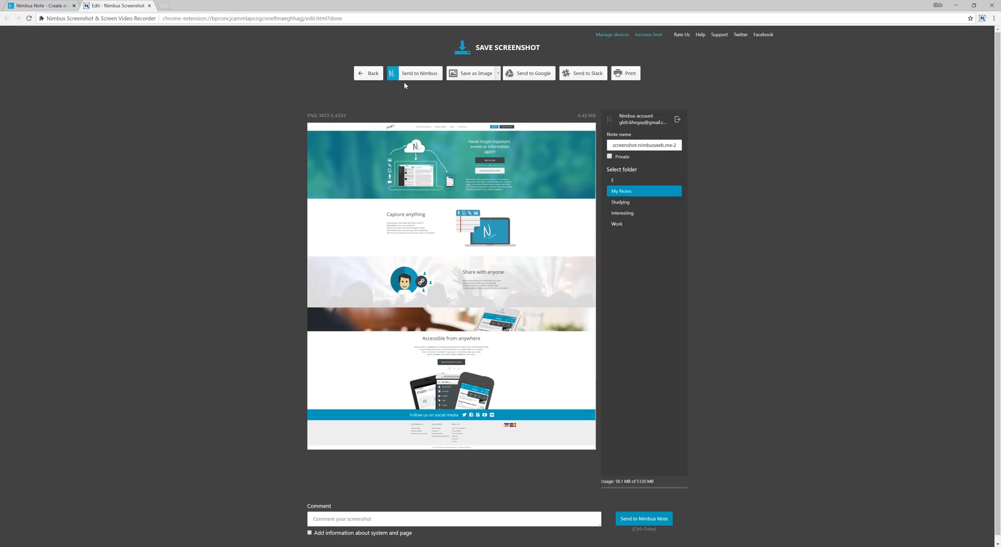
left_click(419, 73)
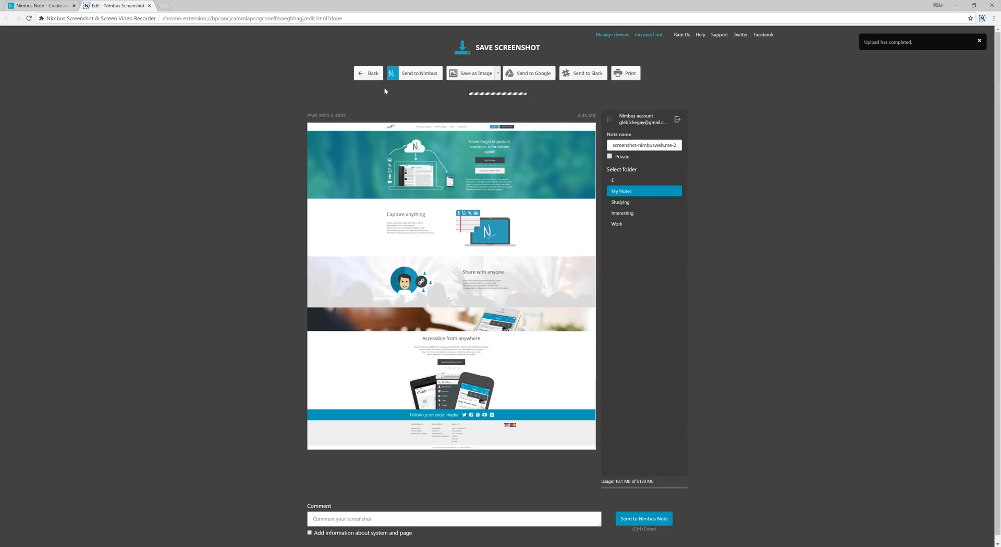
left_click(419, 73)
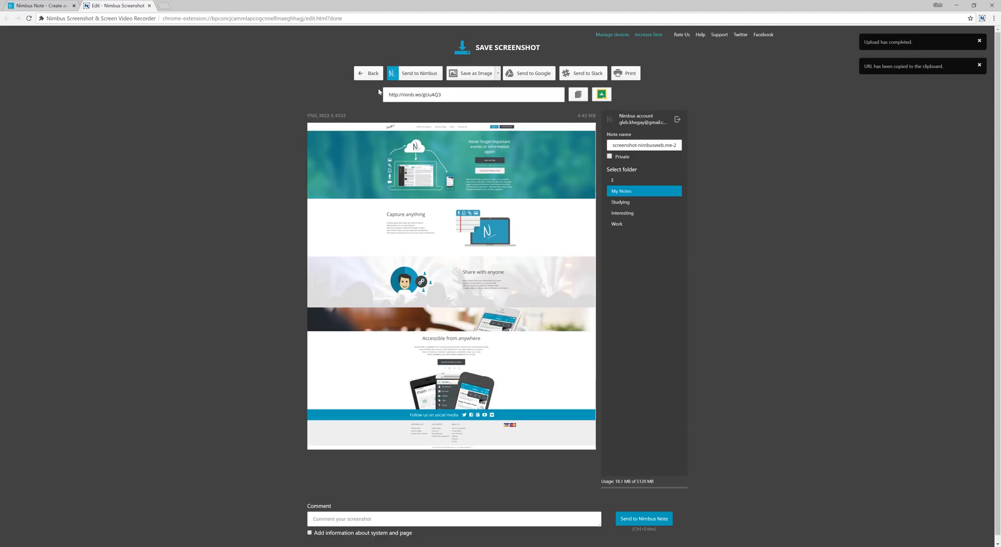